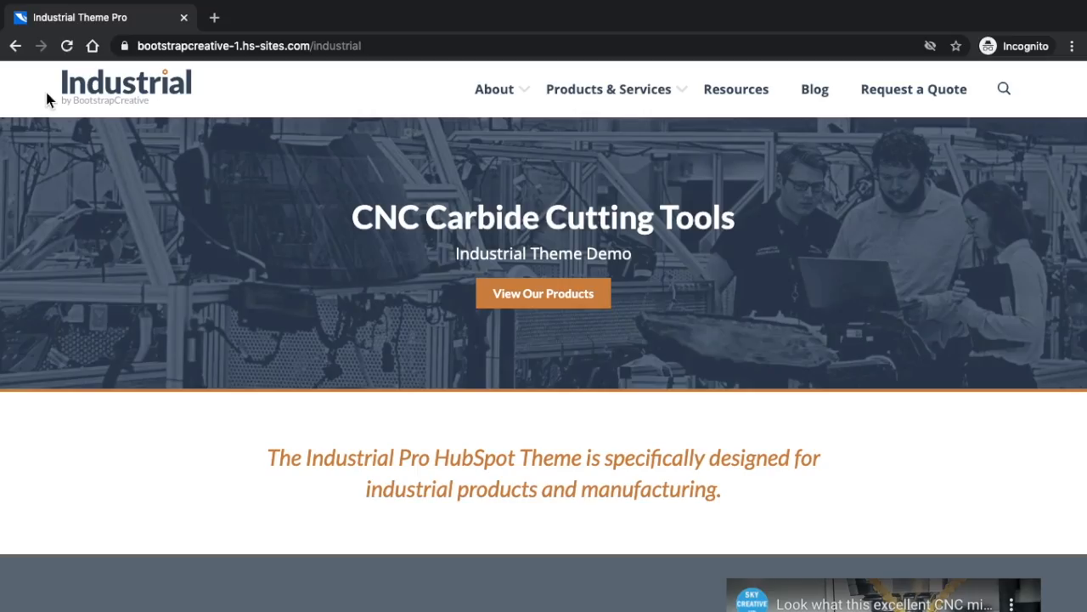
- Scroll the homepage down to the footer and back up slightly before the mobile preview
scroll("down", 3)
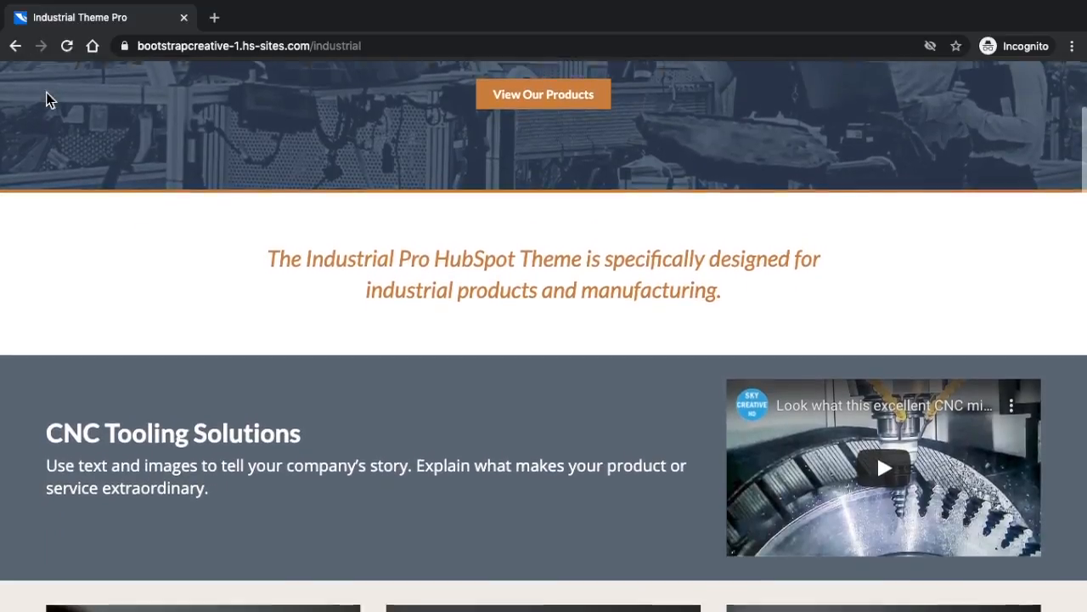
scroll("down", 3)
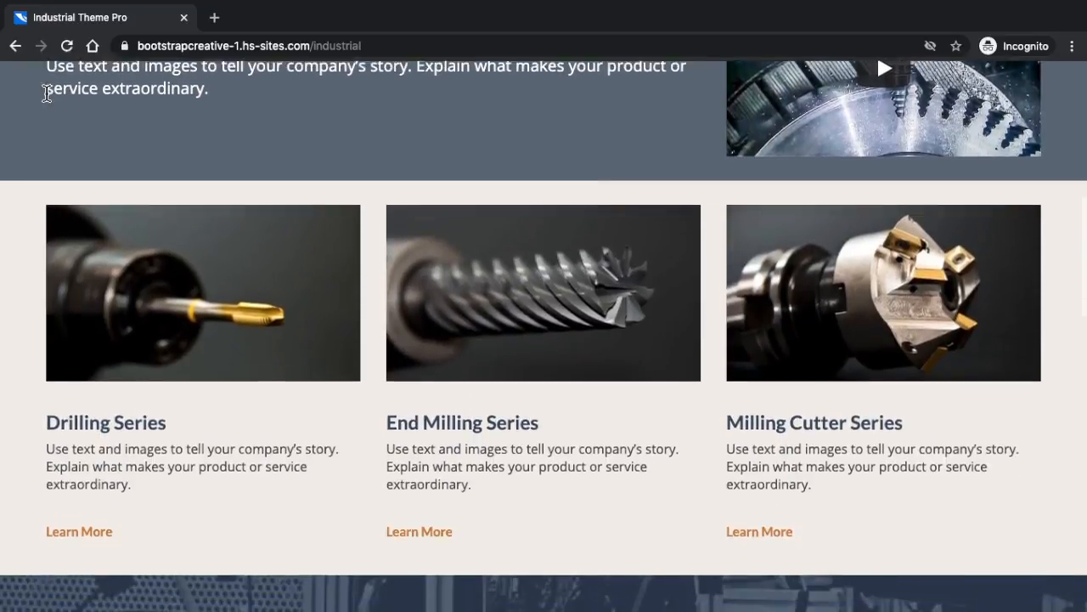
scroll("down", 3)
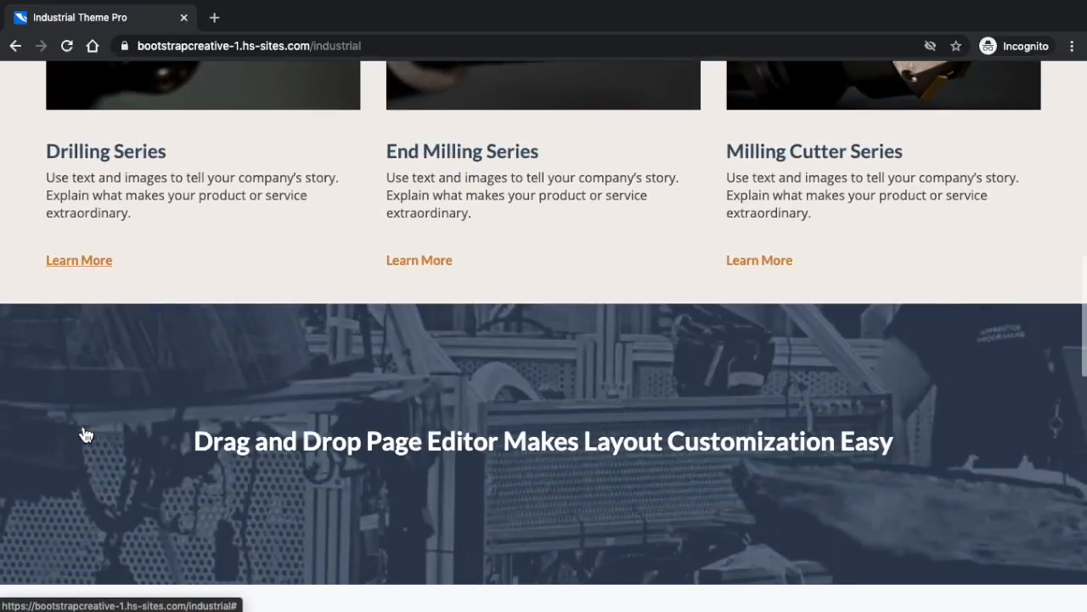
scroll("down", 3)
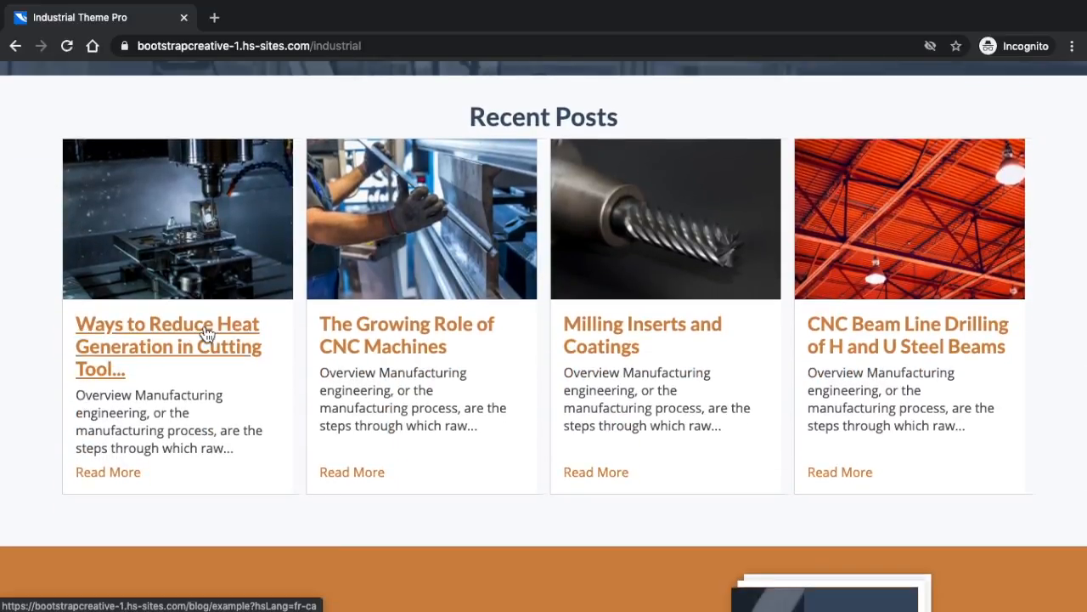
scroll("down", 3)
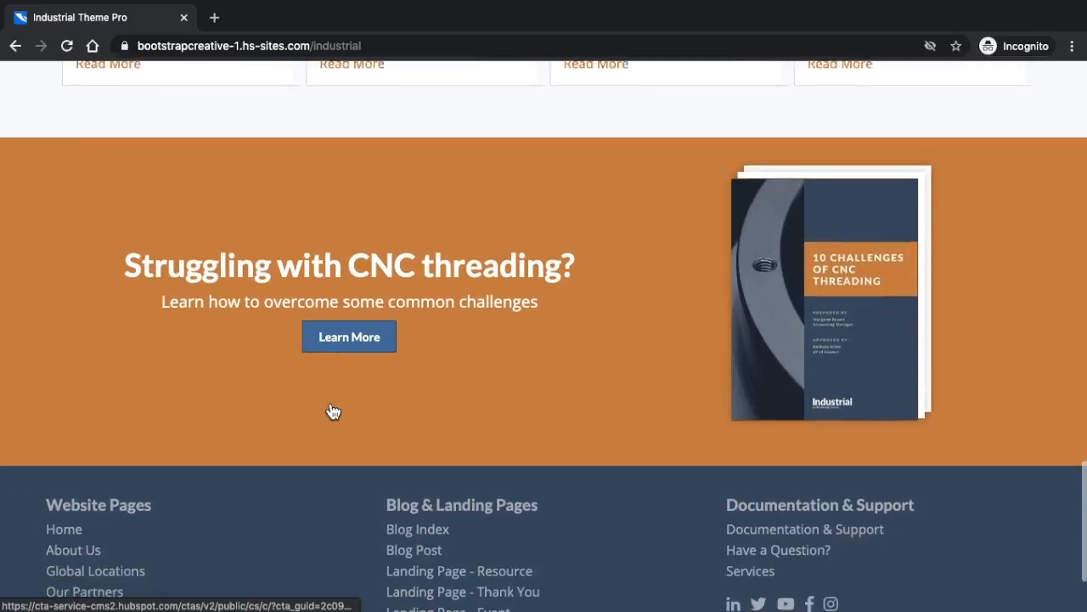
scroll("up", 3)
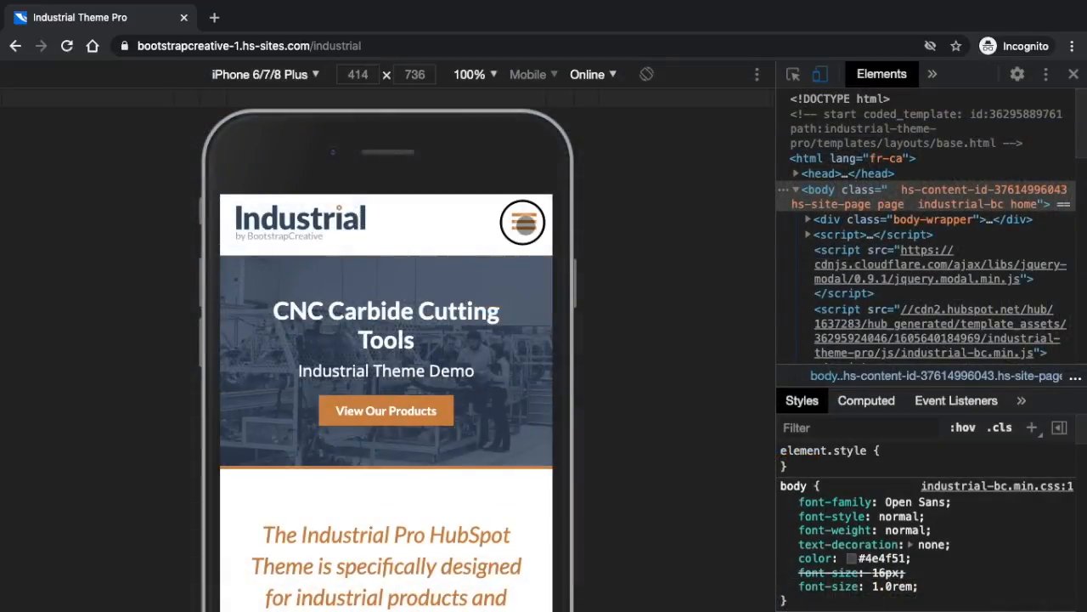
- Expand the site's hamburger navigation menu in the mobile preview
left_click(523, 222)
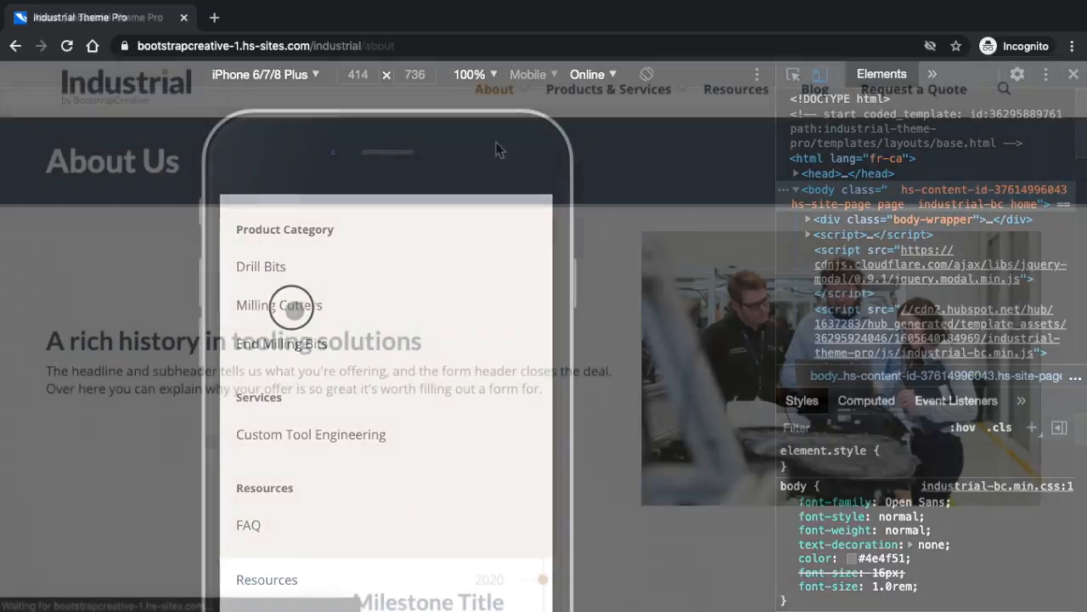
- Browse from About Us through the Tooling Solutions category to the end-drill product's Testimonials tab
left_click(1074, 75)
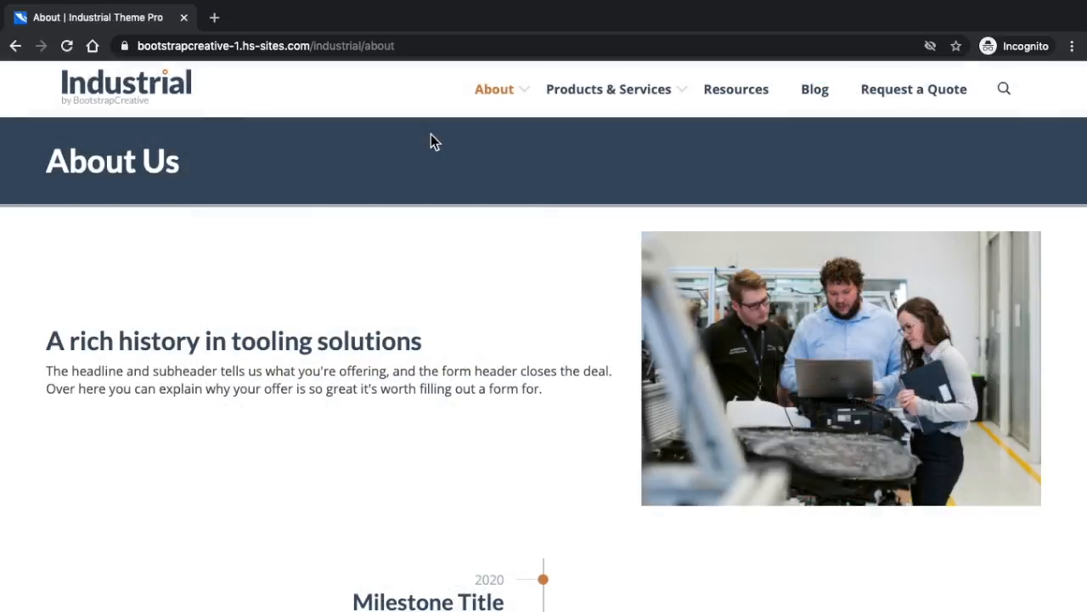
scroll("down", 3)
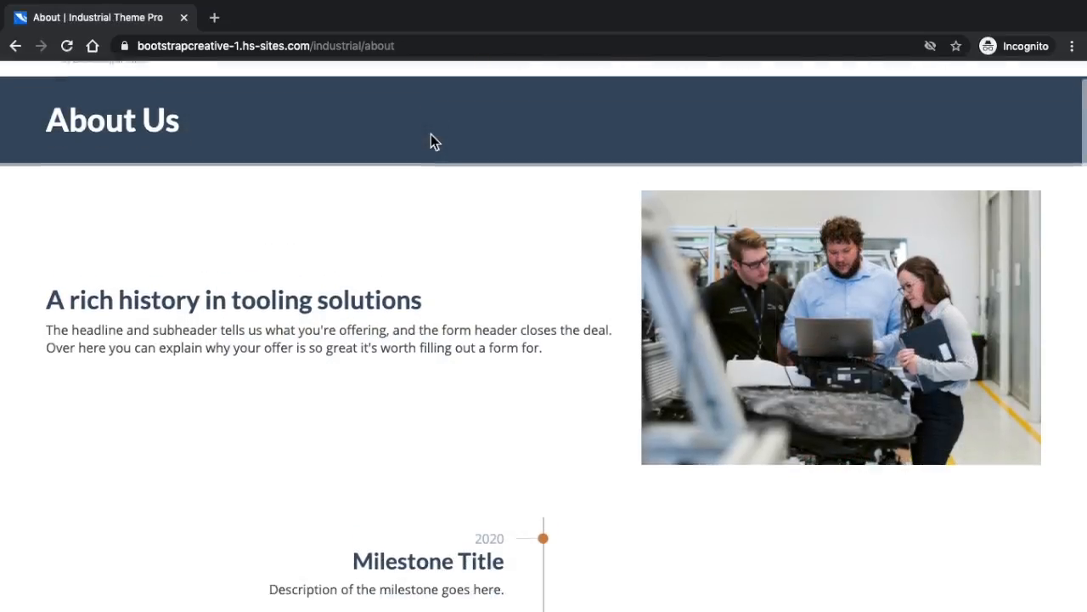
scroll("down", 3)
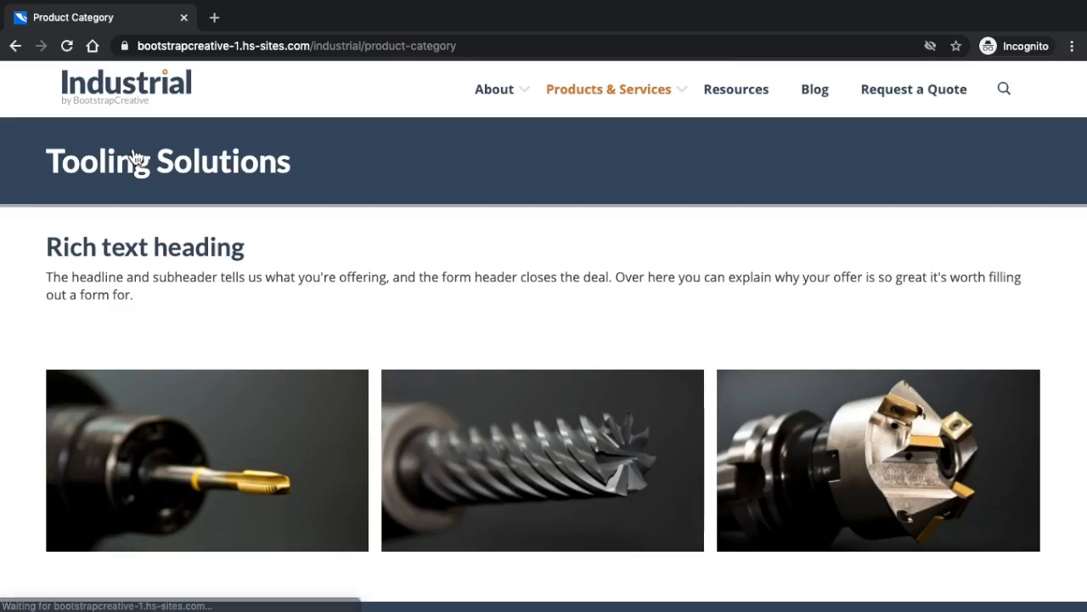
scroll("down", 3)
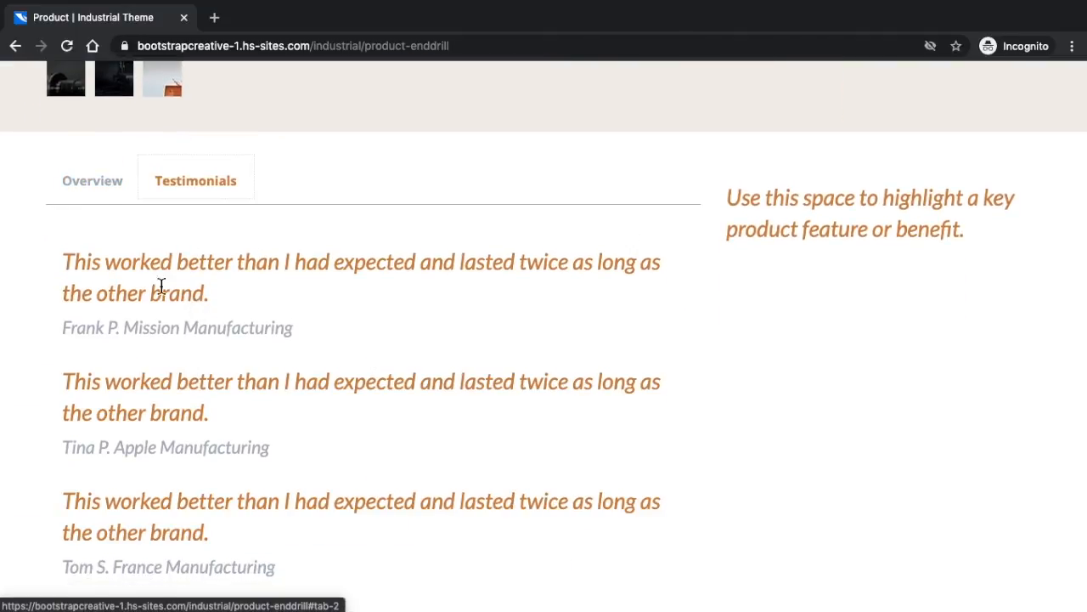
scroll("down", 3)
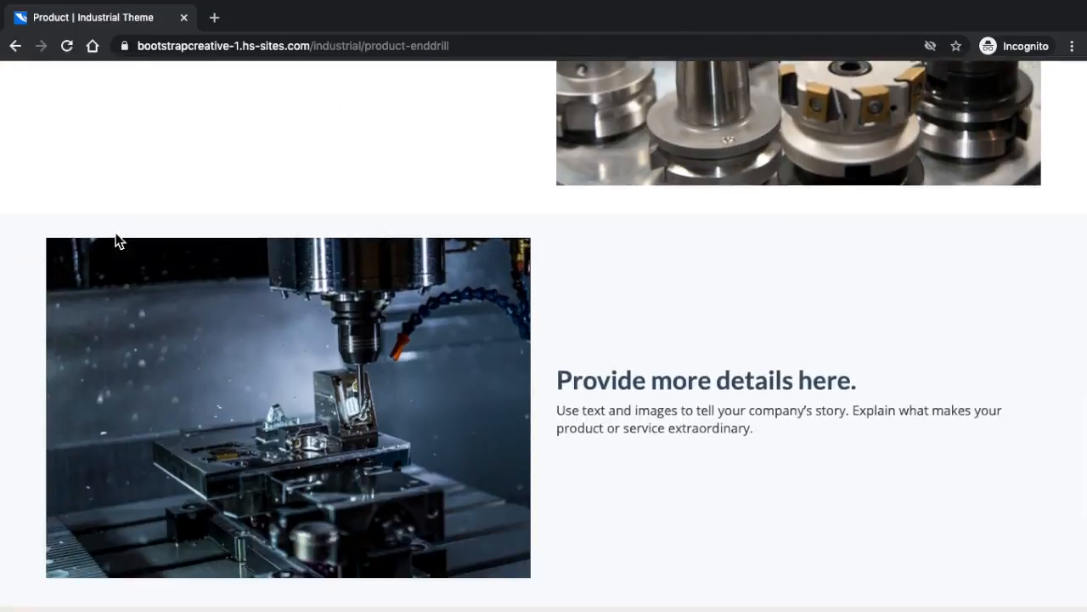
scroll("down", 3)
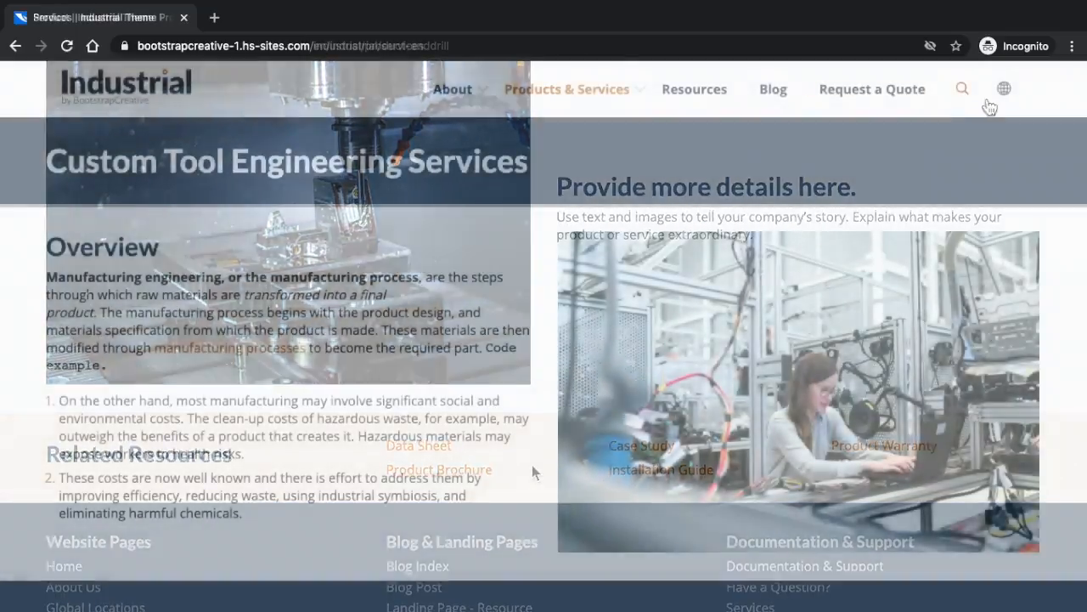
- Switch the Services page to Spanish, jump to an FAQ answer, then go to Resources
left_click(1002, 88)
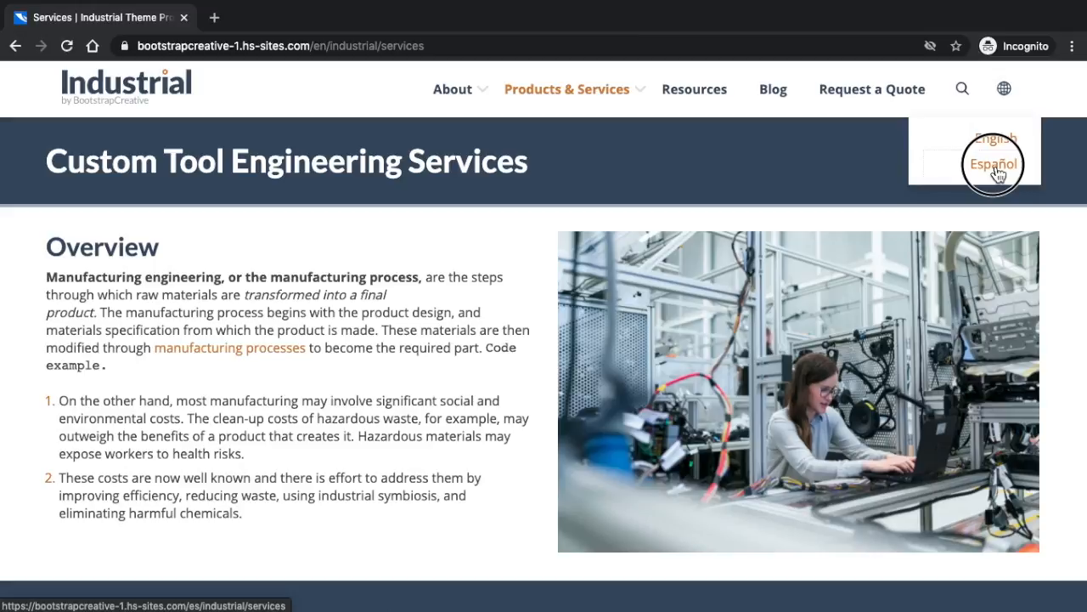
left_click(992, 163)
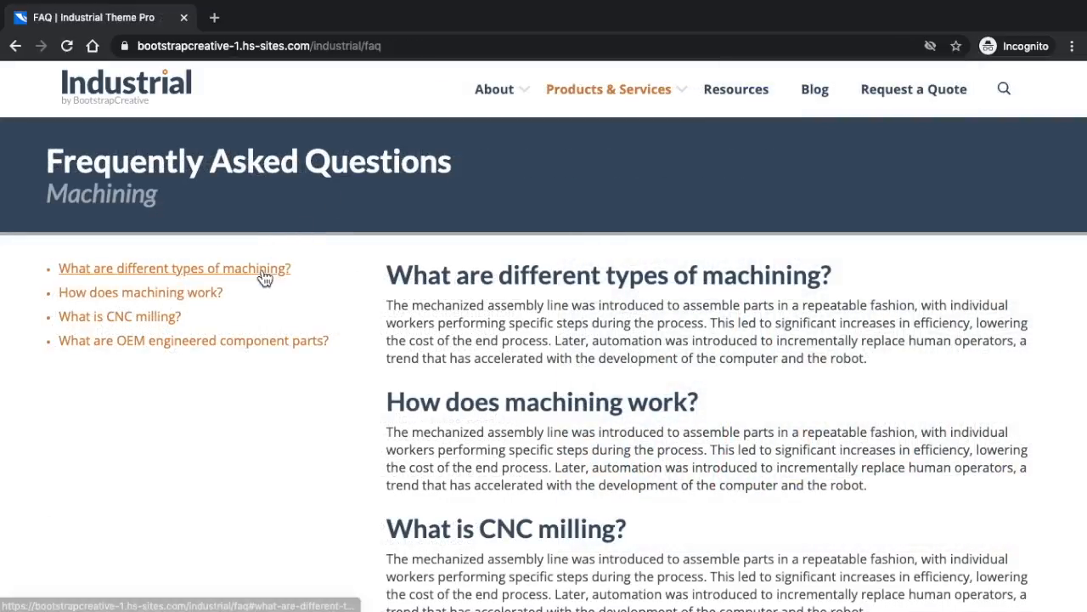
left_click(119, 316)
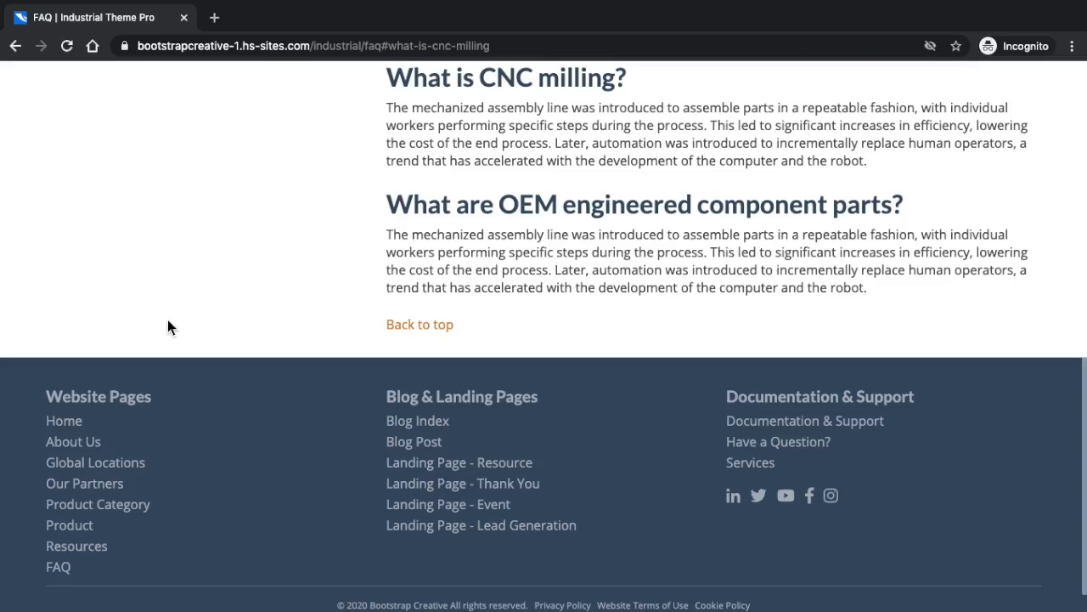
mouse_move(547, 88)
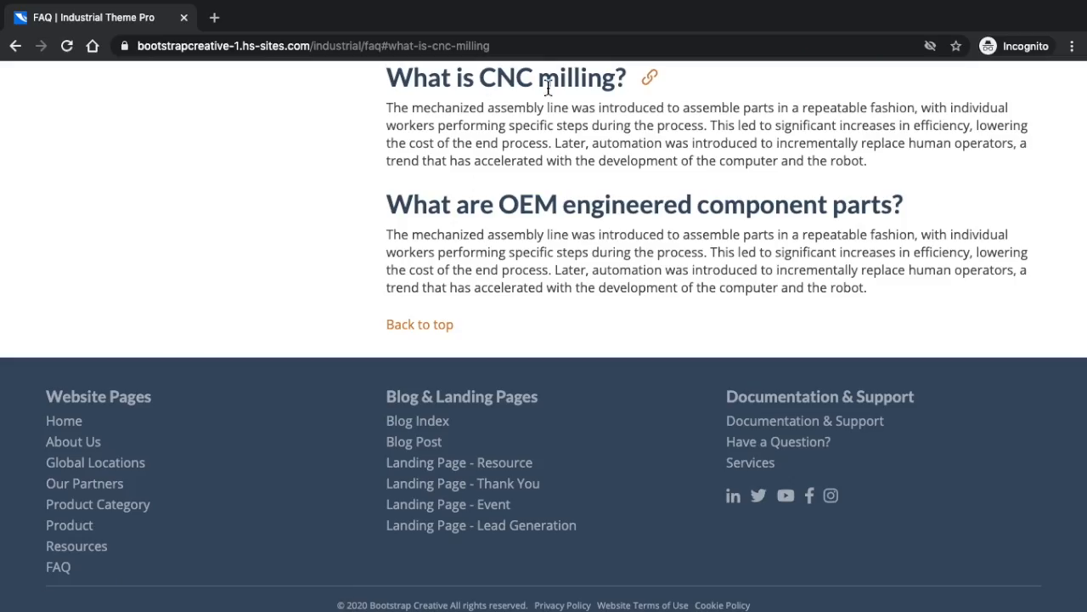
left_click(736, 88)
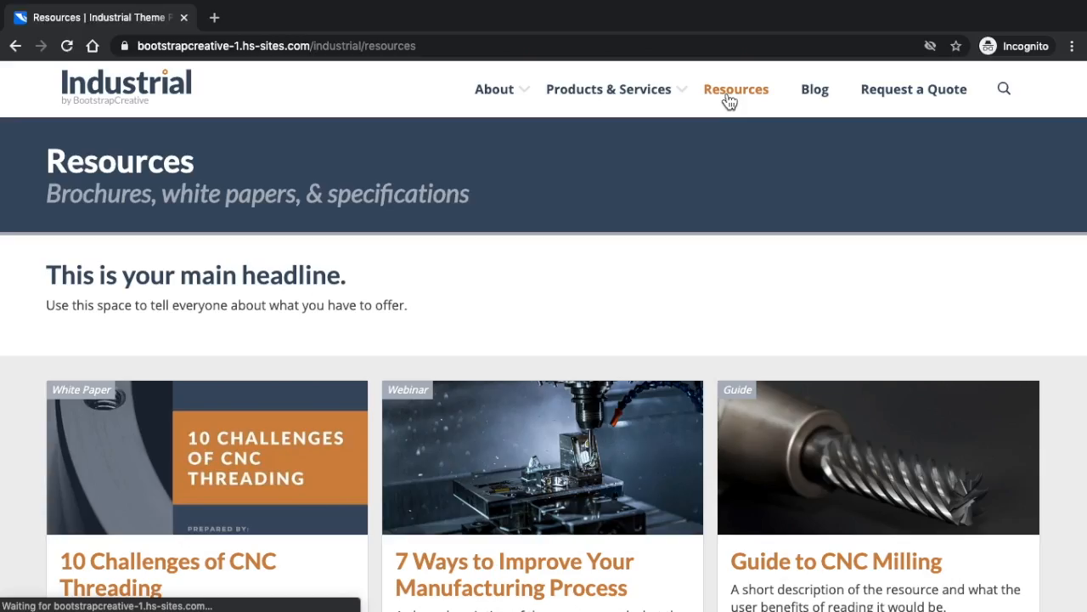
- From Resources, reach the 10 Challenges of CNC Threading white paper page with its lead form
scroll("down", 3)
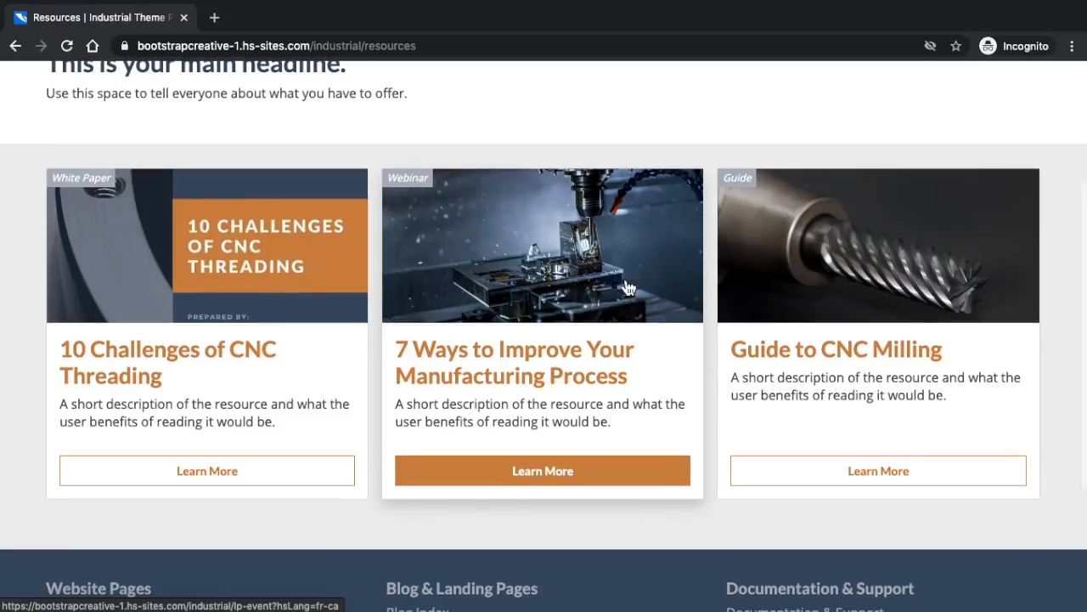
scroll("down", 3)
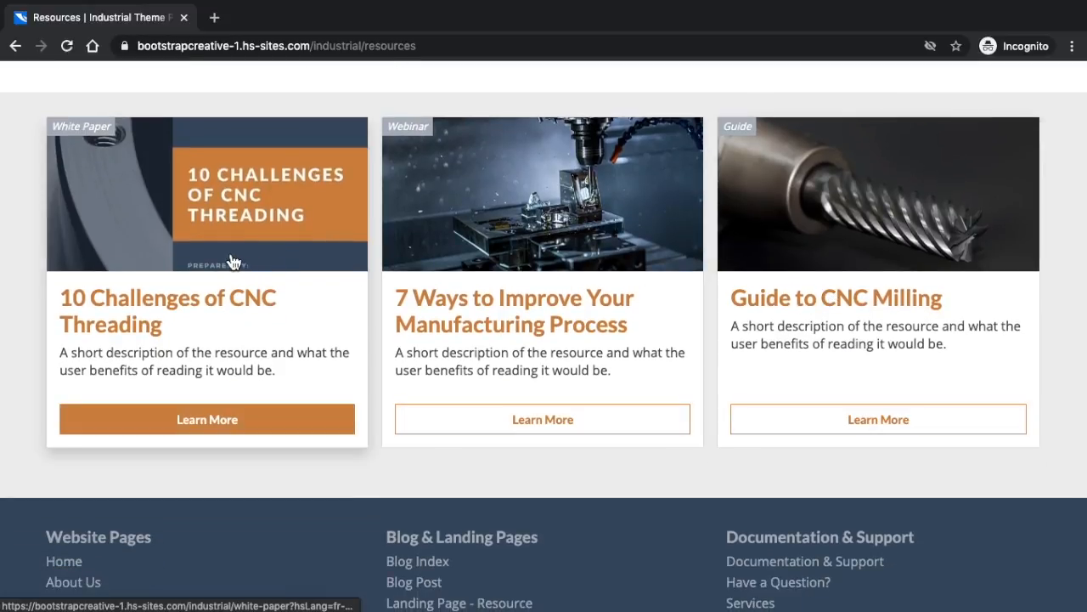
left_click(207, 418)
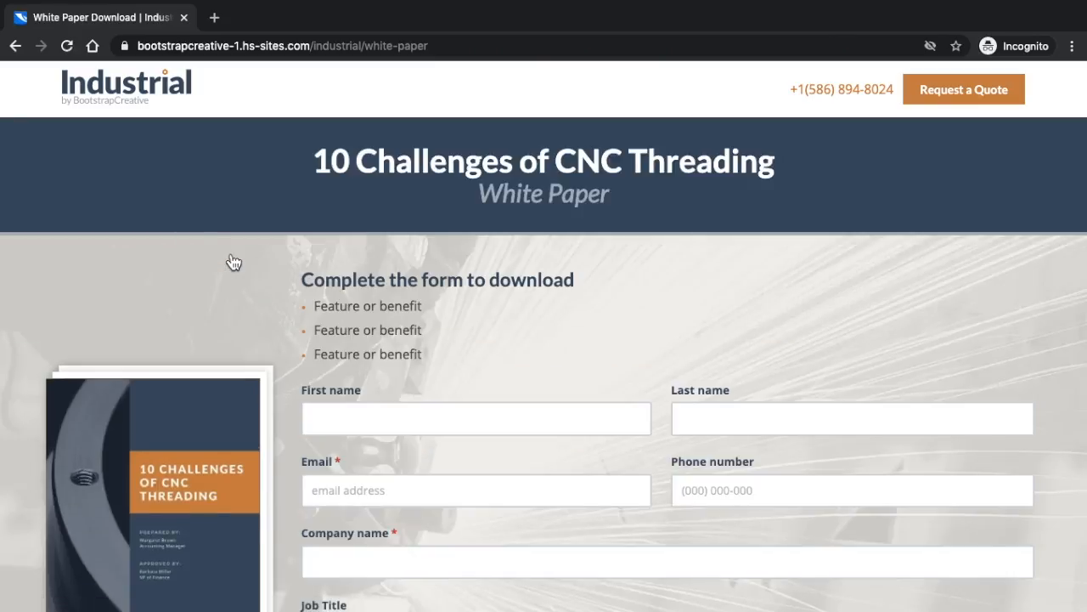
scroll("down", 3)
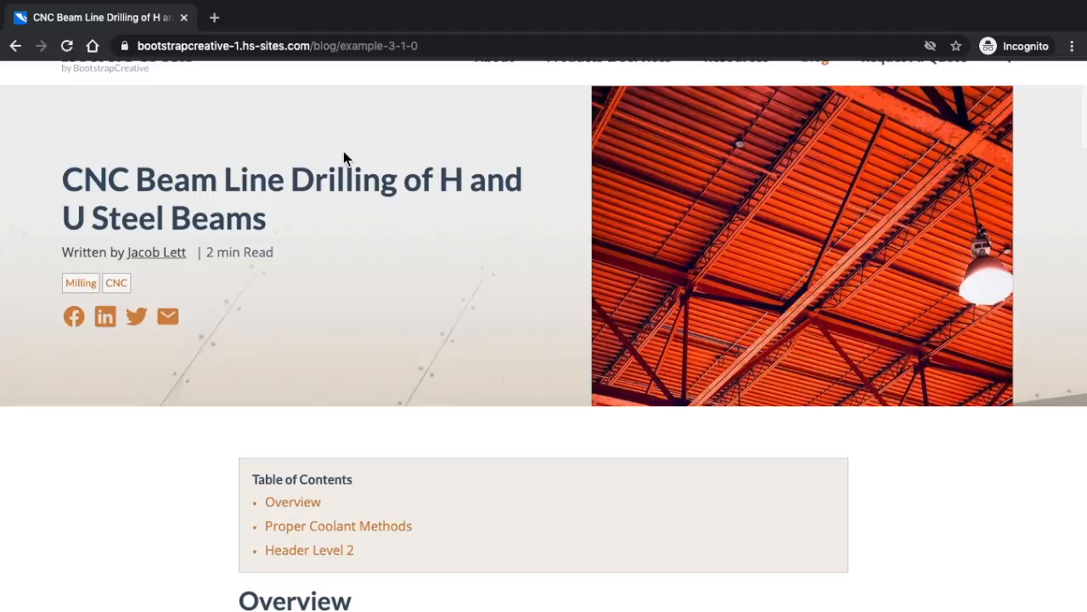
- Read the CNC beam line drilling post down to its white paper promo and Related Articles
scroll("down", 3)
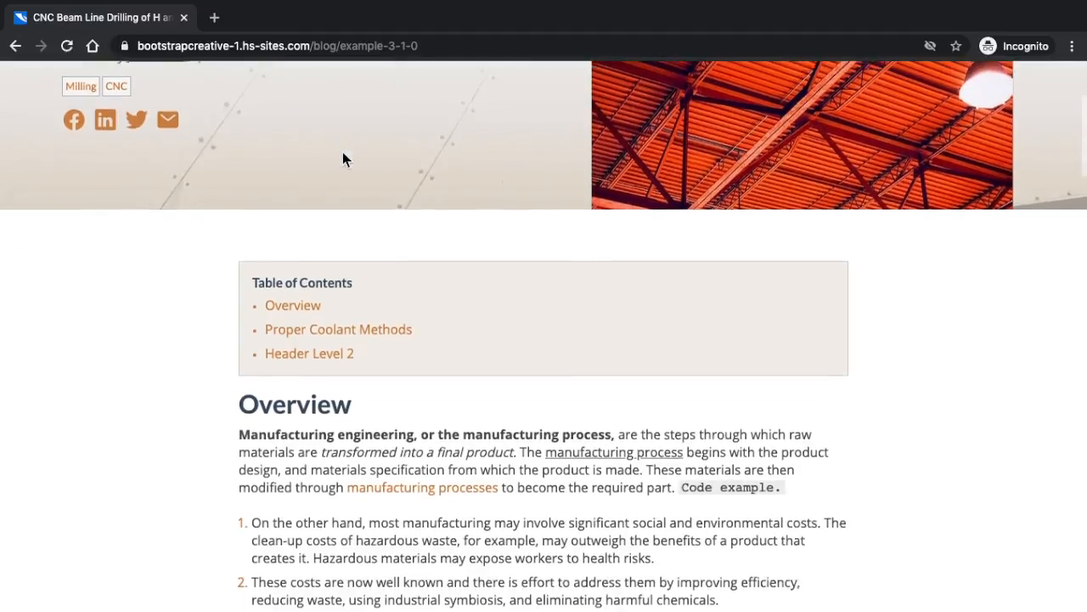
scroll("down", 3)
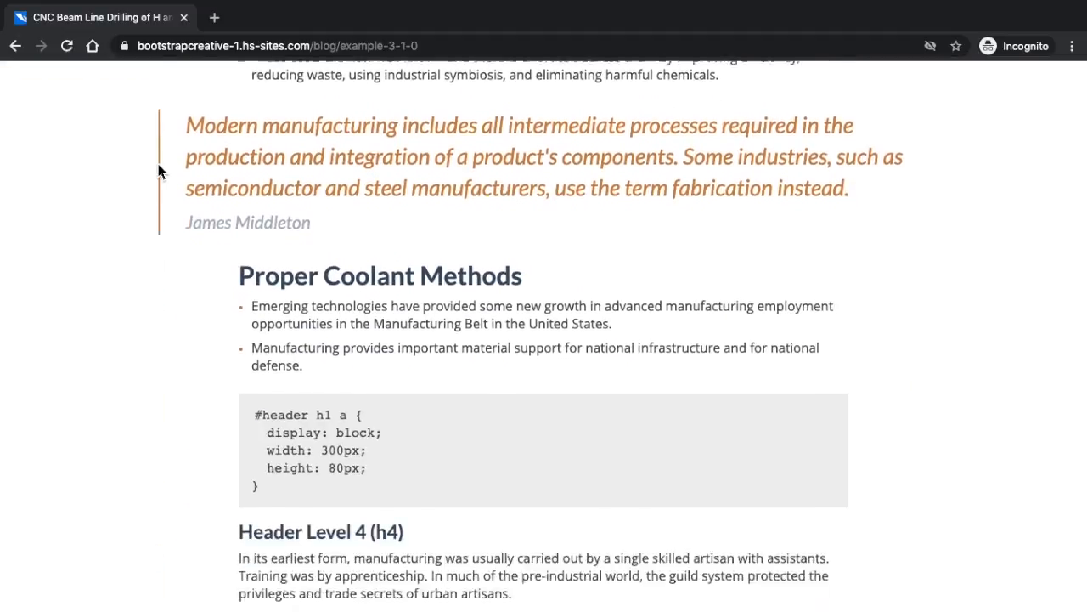
scroll("down", 3)
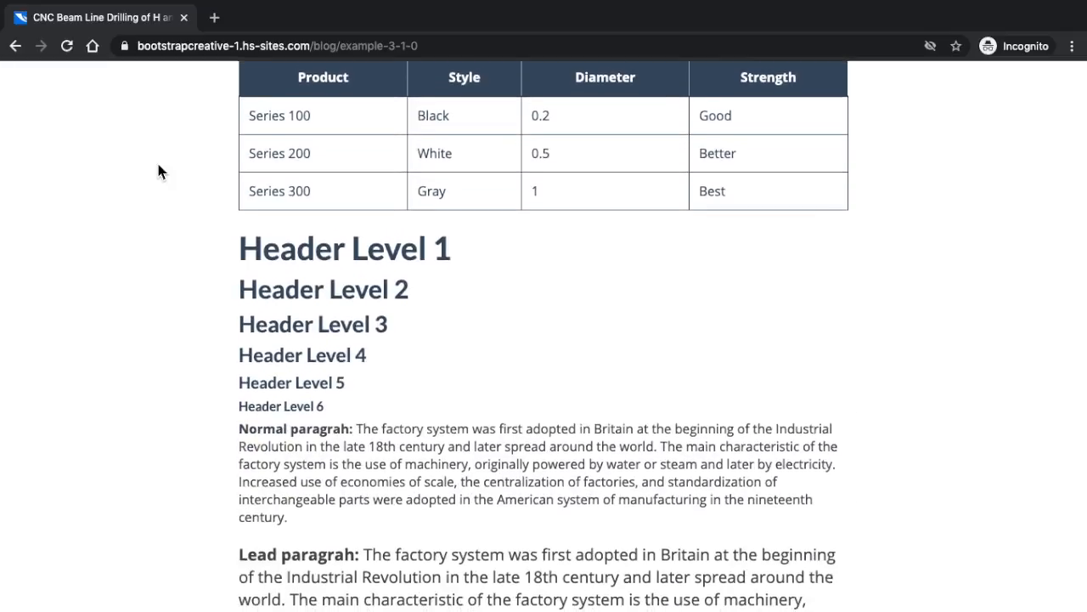
scroll("down", 3)
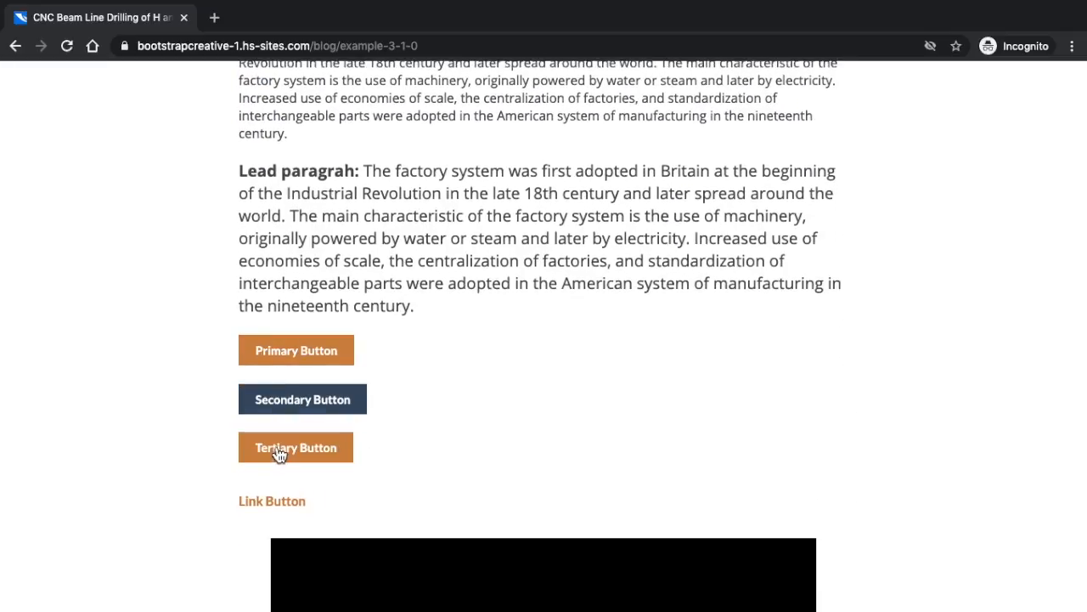
scroll("down", 3)
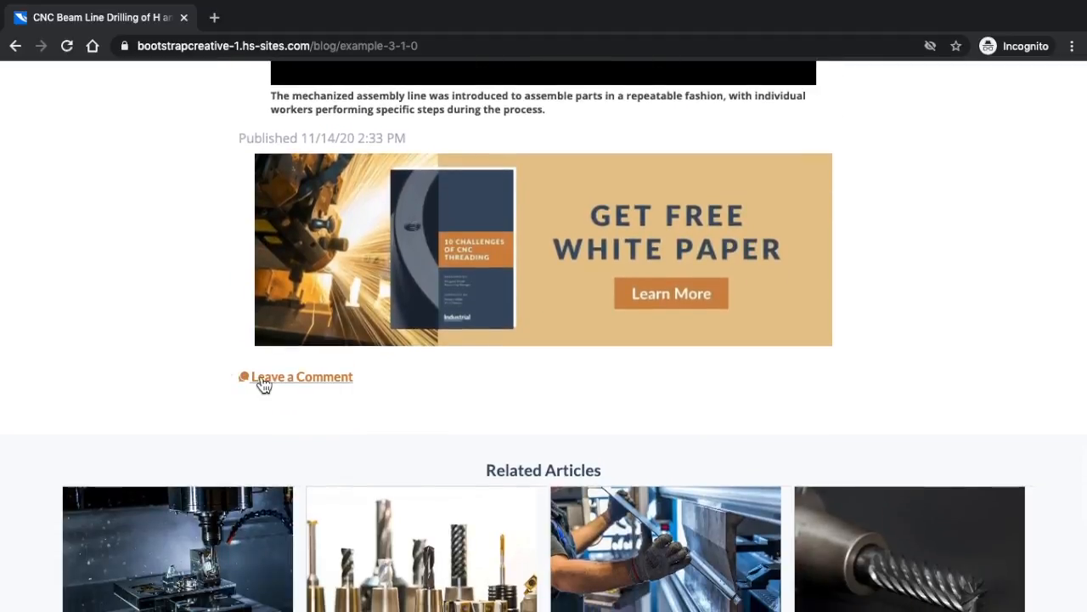
scroll("down", 3)
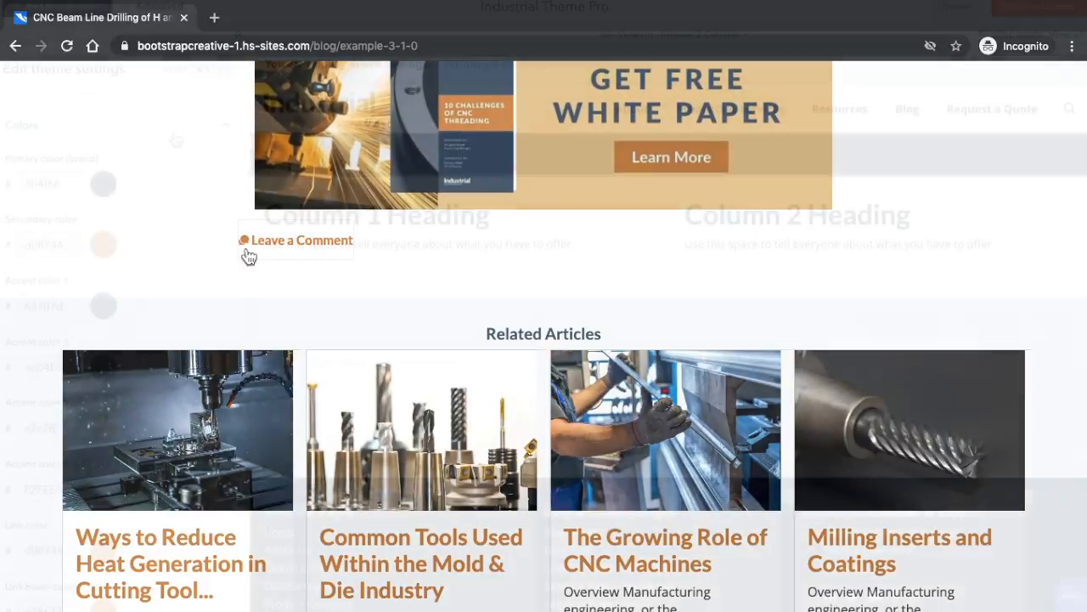
- View the theme's brand, secondary, accent and link colours in the Colors panel
left_click(102, 184)
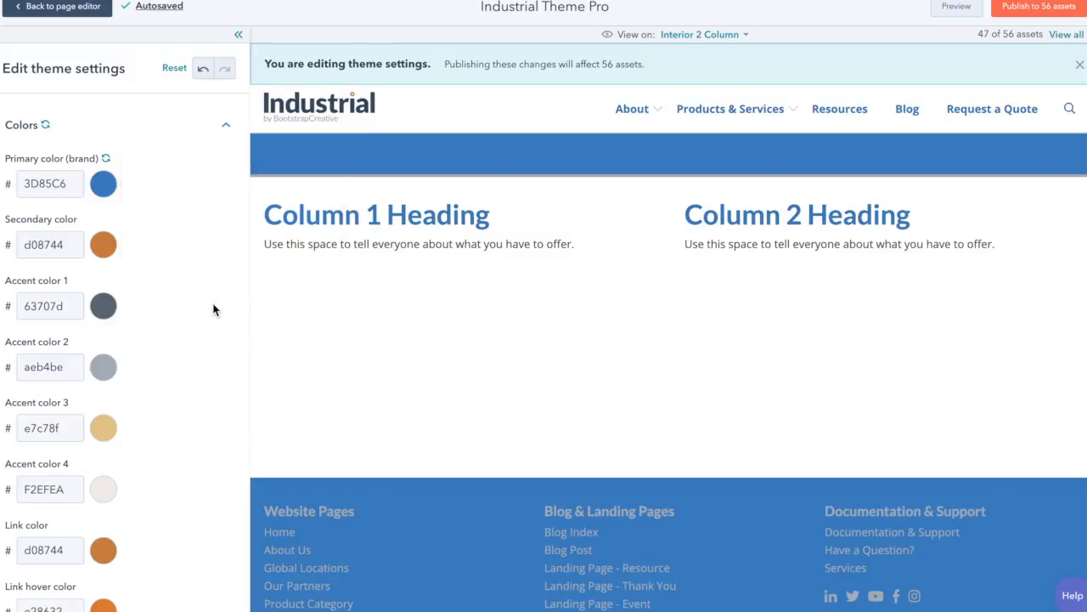
scroll("down", 3)
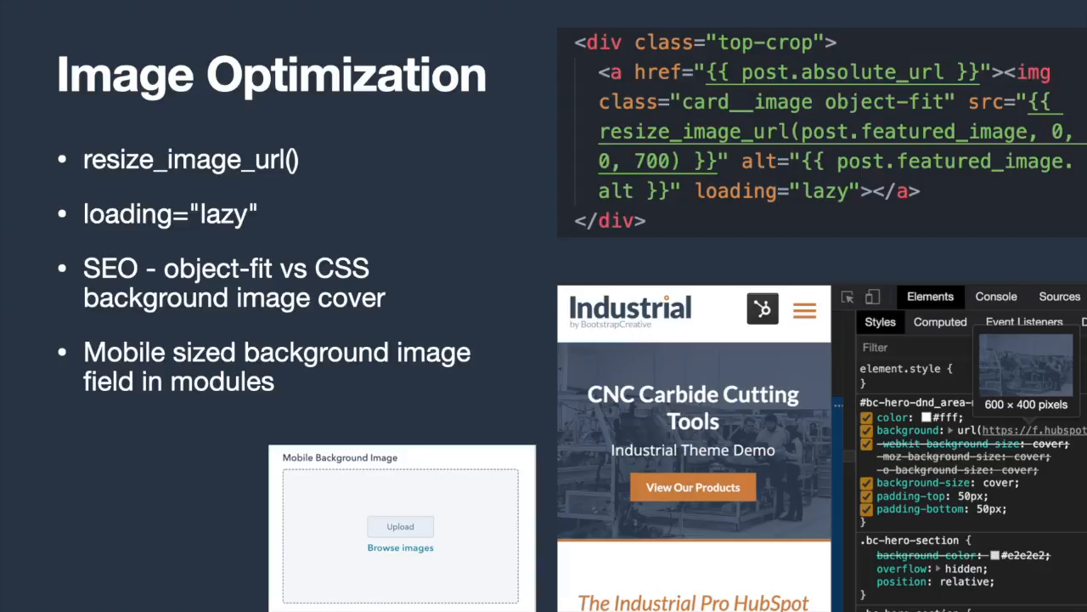
- Advance from the Image Optimization slide to the Section Settings Extension slide
key("Right")
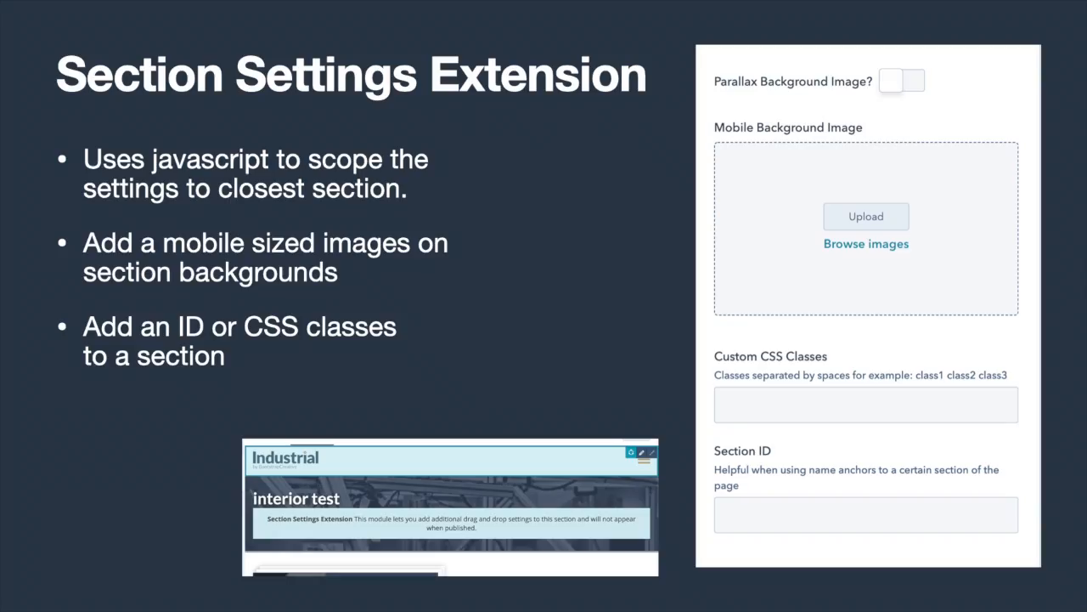